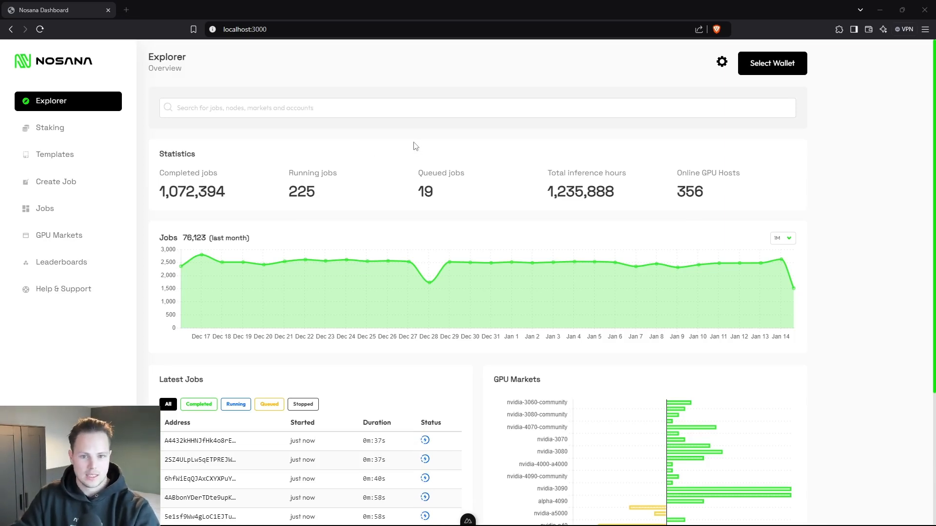
mouse_move(66, 186)
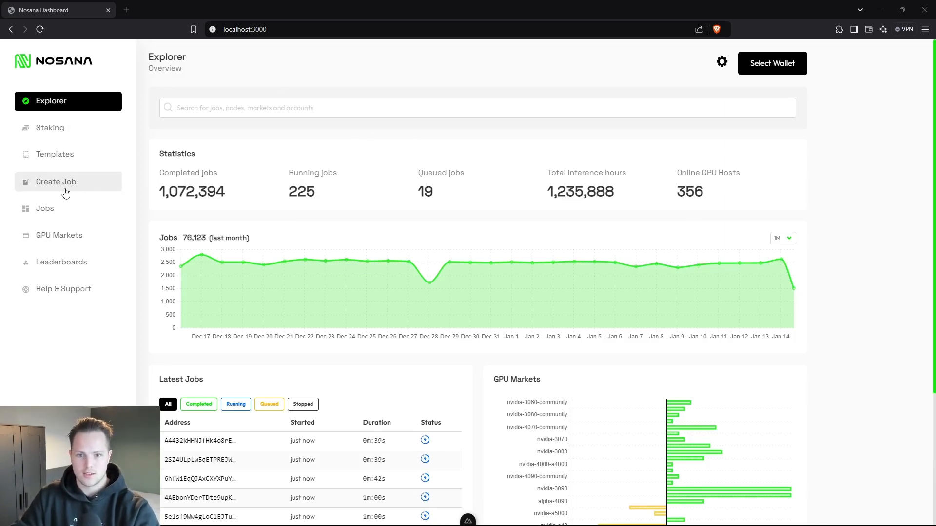
Step: Start a new job, review the Docker Image, Command and Expose port field help, then browse the pre-built templates
click(56, 181)
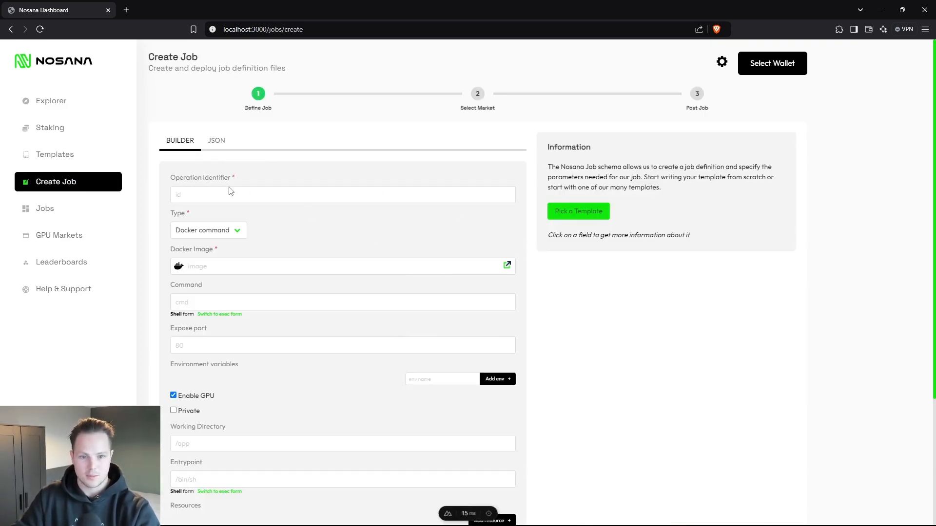
click(343, 266)
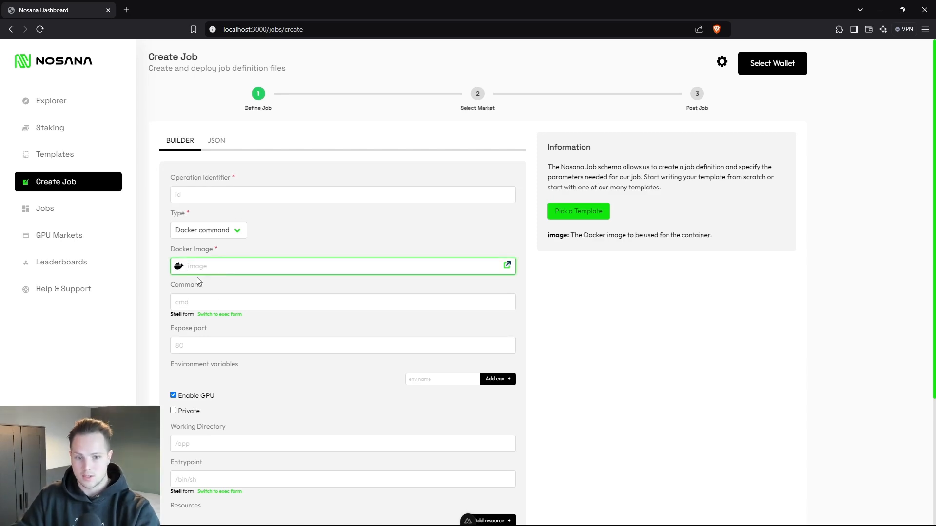
click(342, 302)
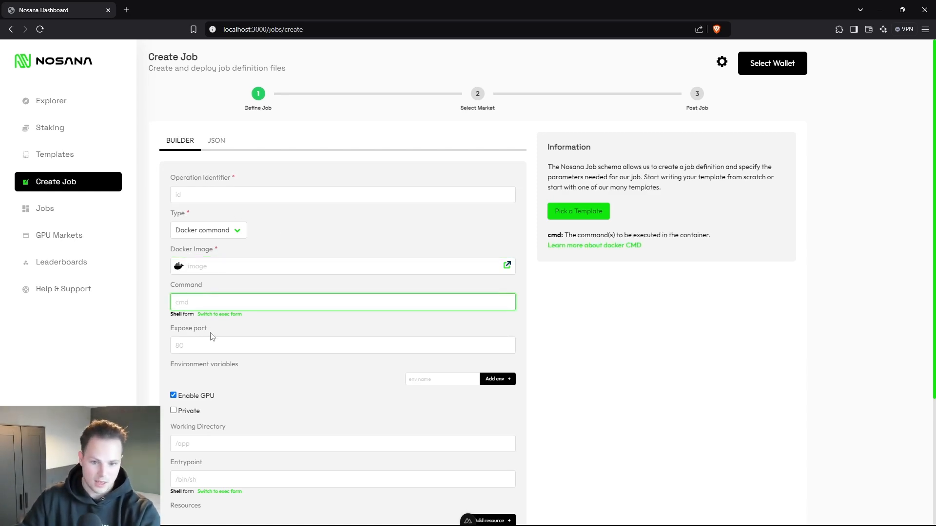
click(343, 345)
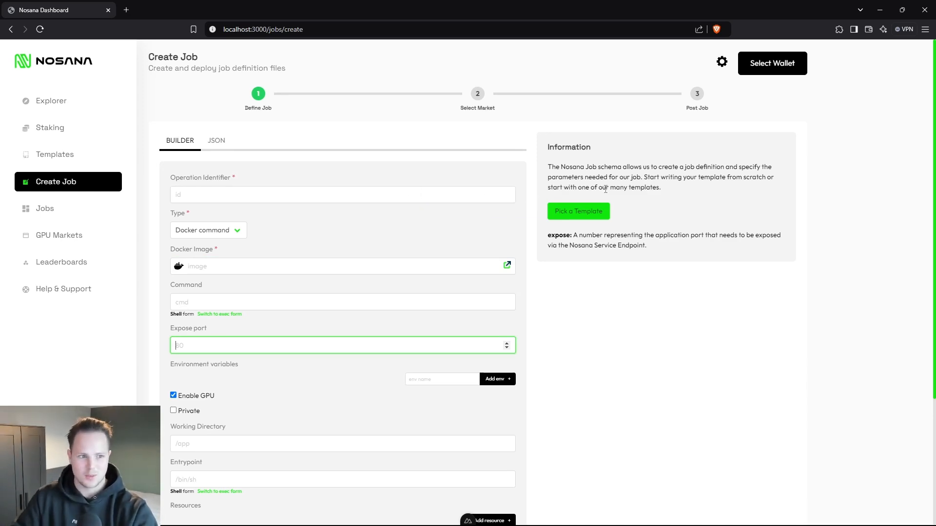
click(578, 211)
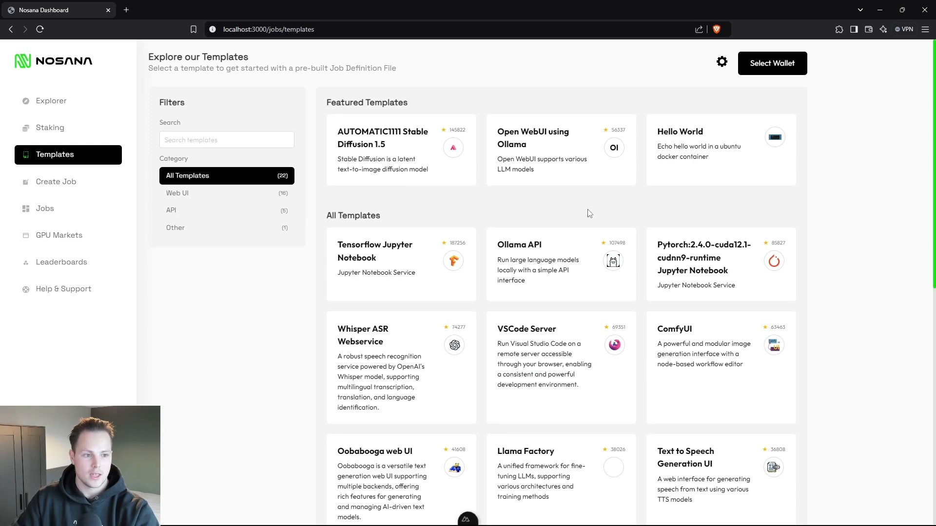
Step: Fill the job form from the InvokeAI template and continue to market selection
scroll(down, 3)
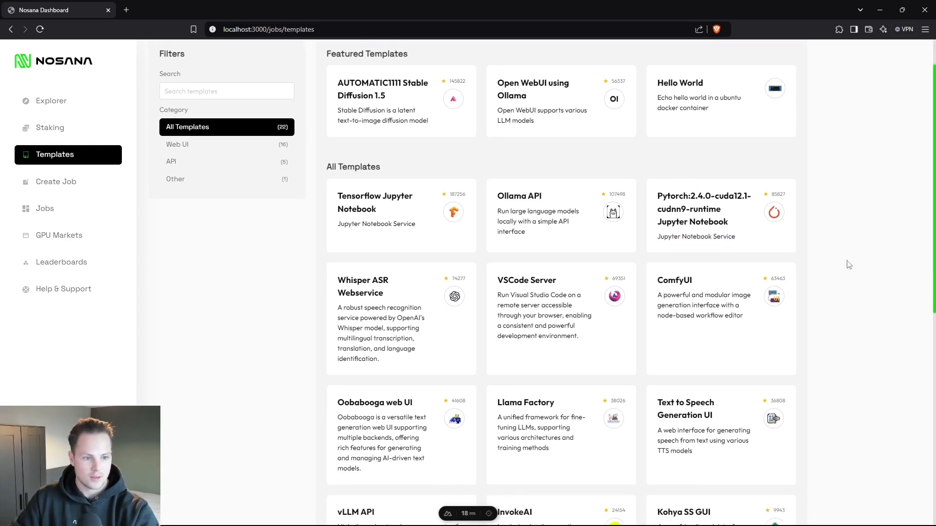
scroll(down, 3)
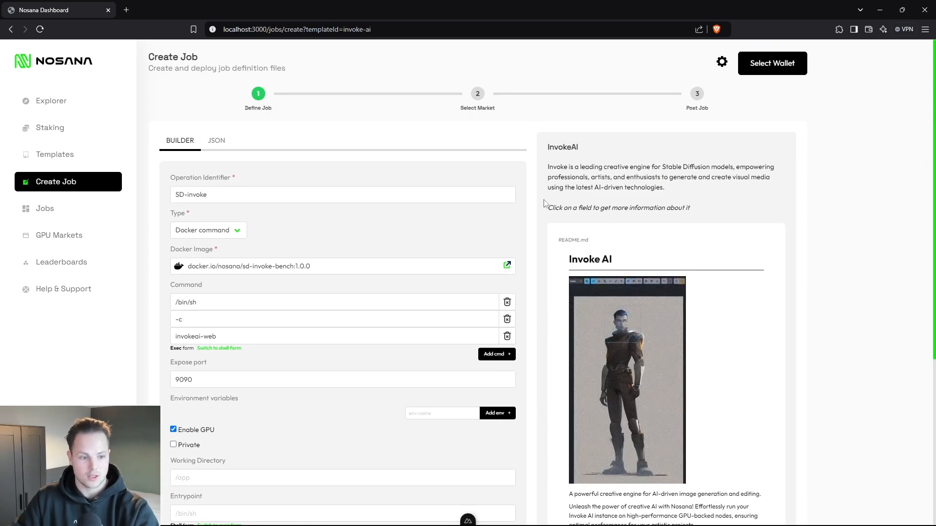
scroll(down, 3)
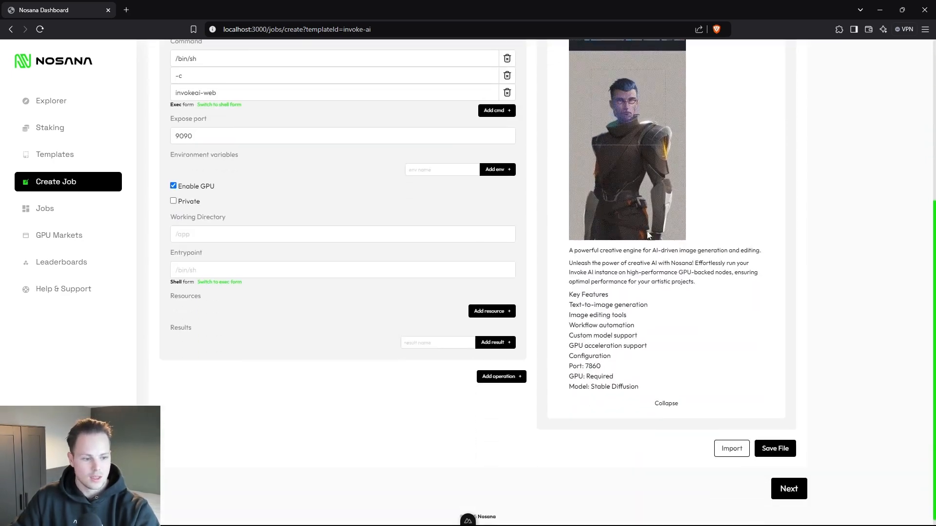
click(788, 488)
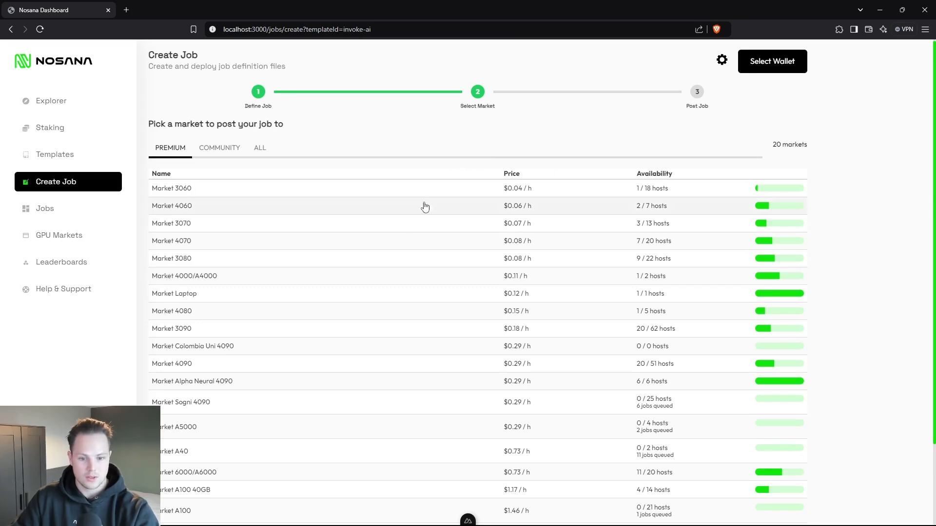
mouse_move(210, 369)
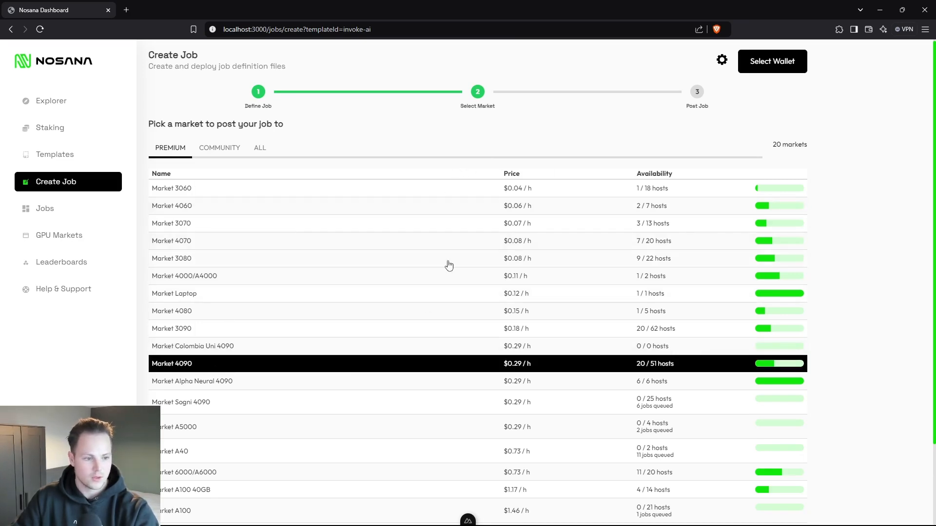
Step: Continue to the posting step with Market 4090 selected from the Premium markets
scroll(down, 3)
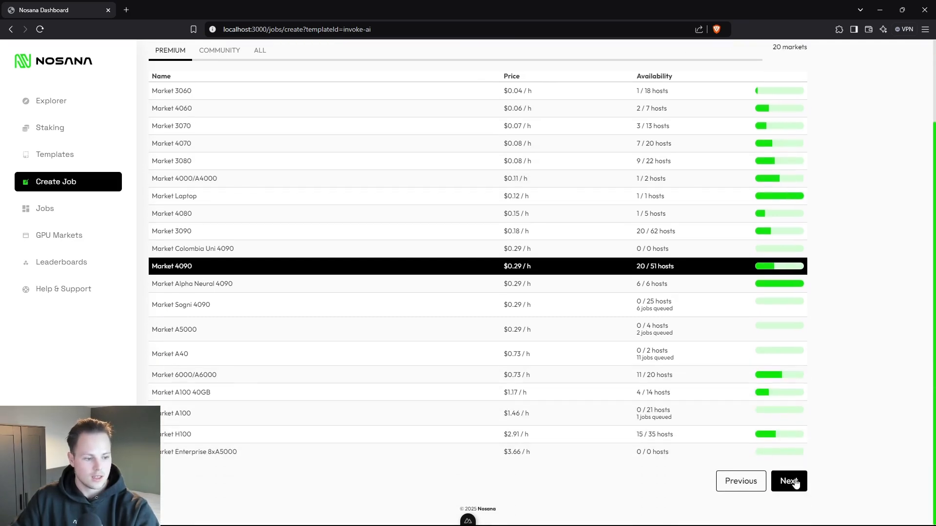
click(789, 482)
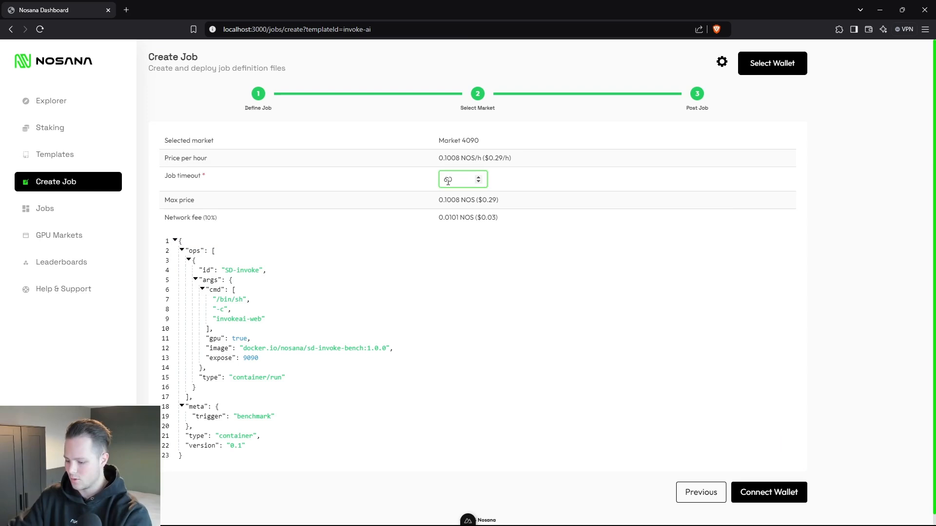
Step: Set the job timeout to 30 minutes, bringing the maximum price down to $0.15
text(30)
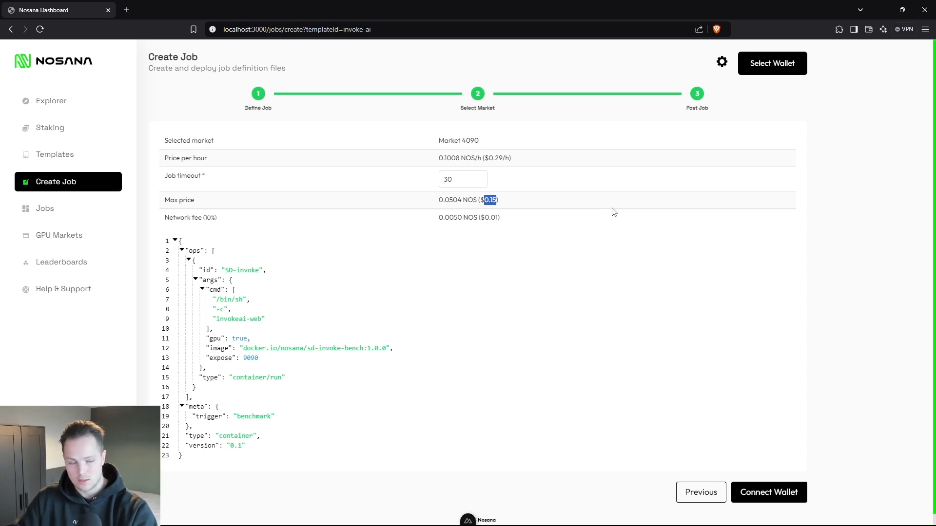
triple_click(468, 218)
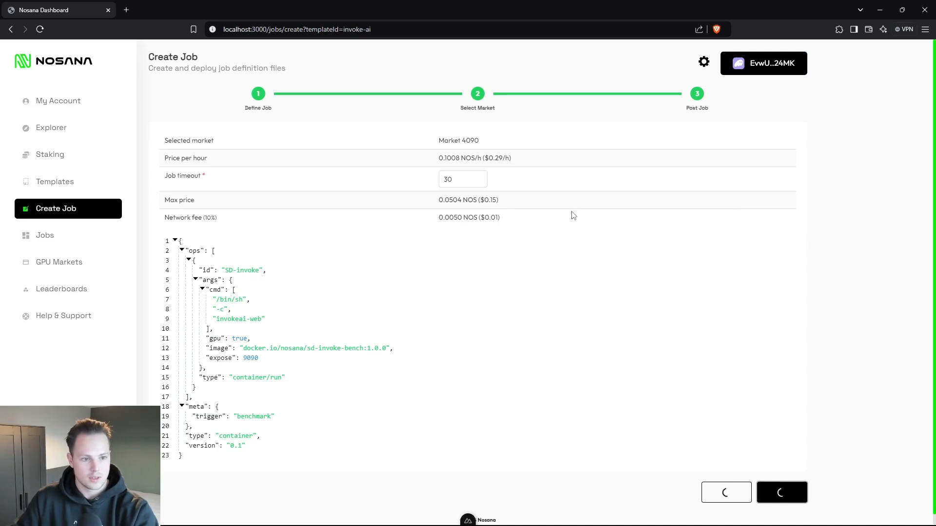
Step: Confirm the Phantom Wallet transaction paying for the job, so it starts on Market 4090
click(781, 493)
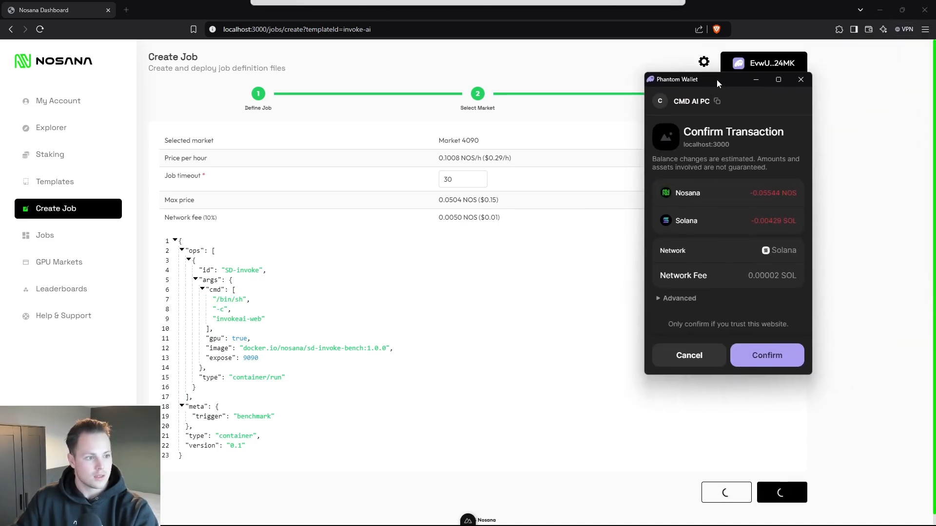
mouse_move(784, 242)
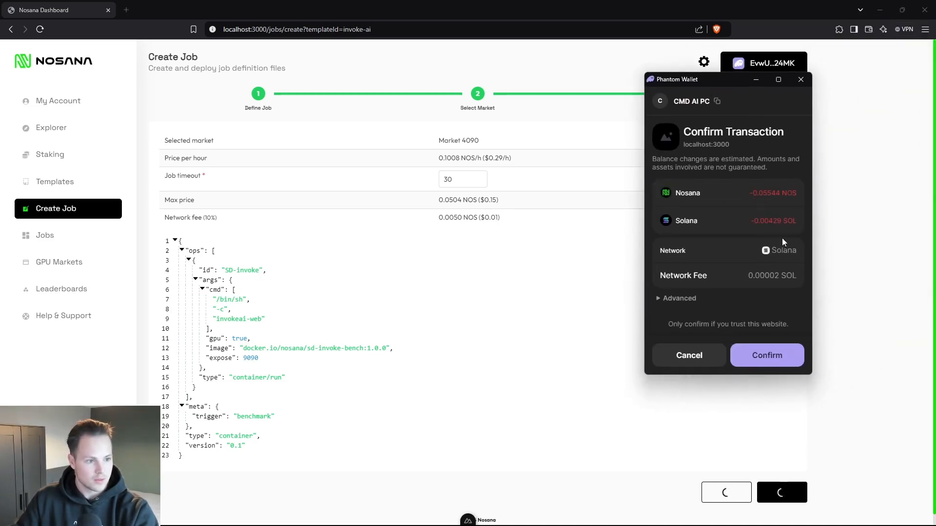
click(766, 356)
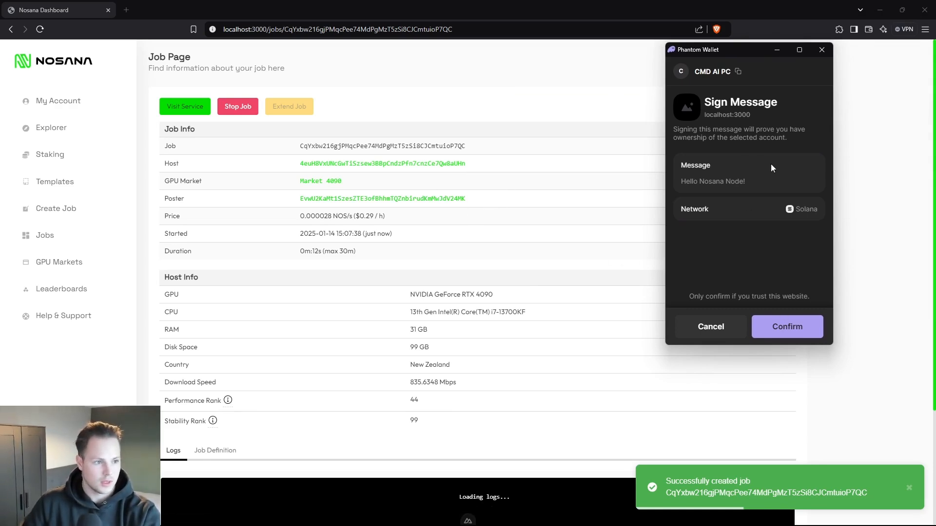
Step: Sign the wallet verification message, check the logs show InvokeAI exposed, and visit the running service
click(787, 327)
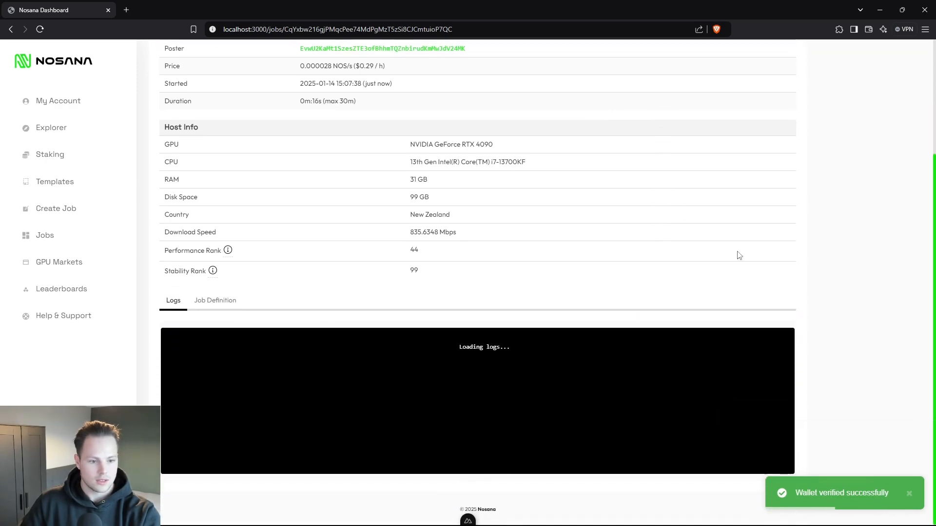
scroll(down, 3)
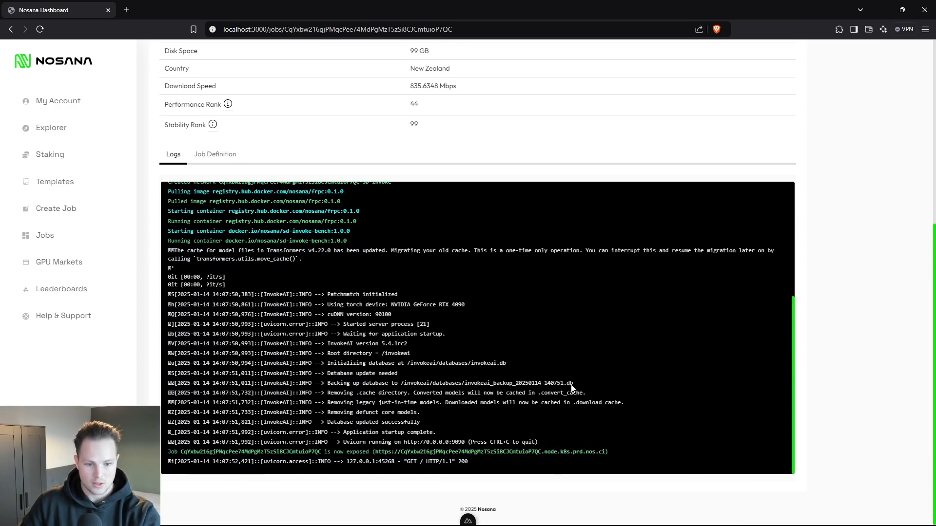
scroll(up, 3)
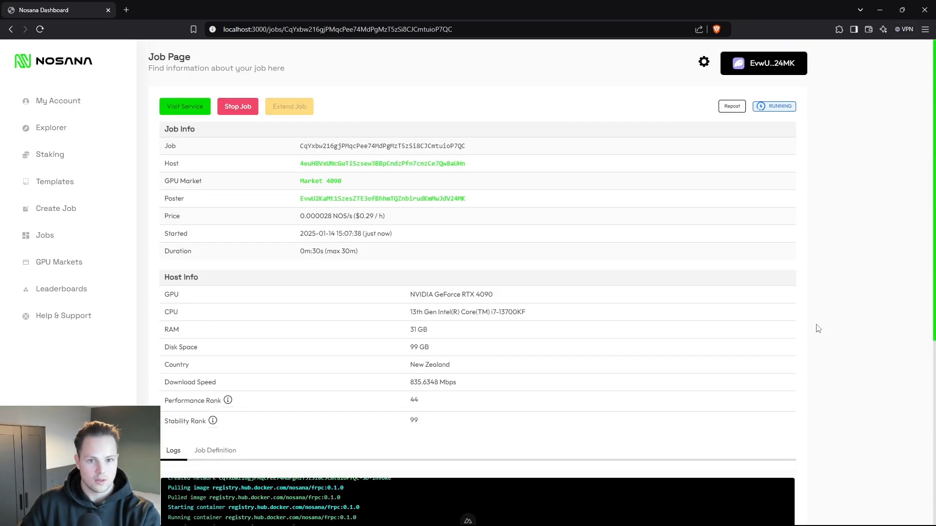
click(184, 106)
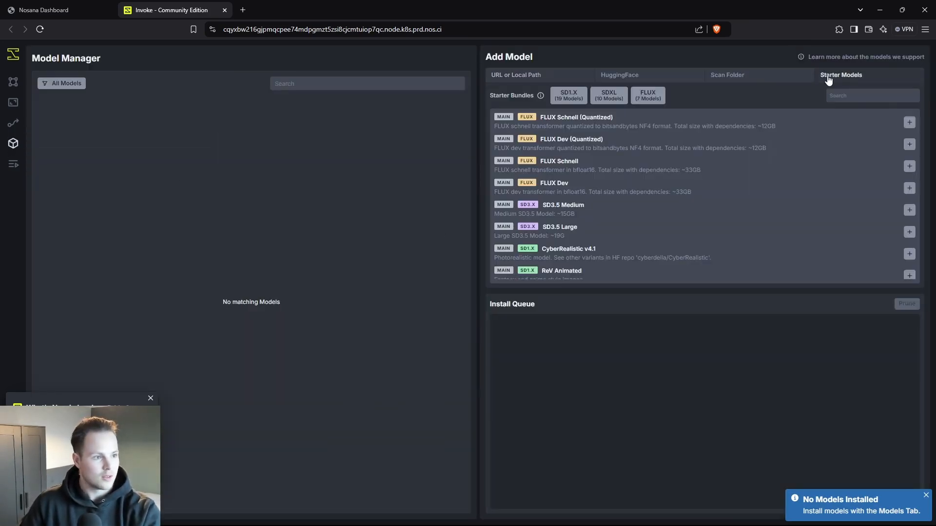
Step: Scroll through InvokeAI's Starter Models list with Deliberate v5 available as the model
scroll(down, 3)
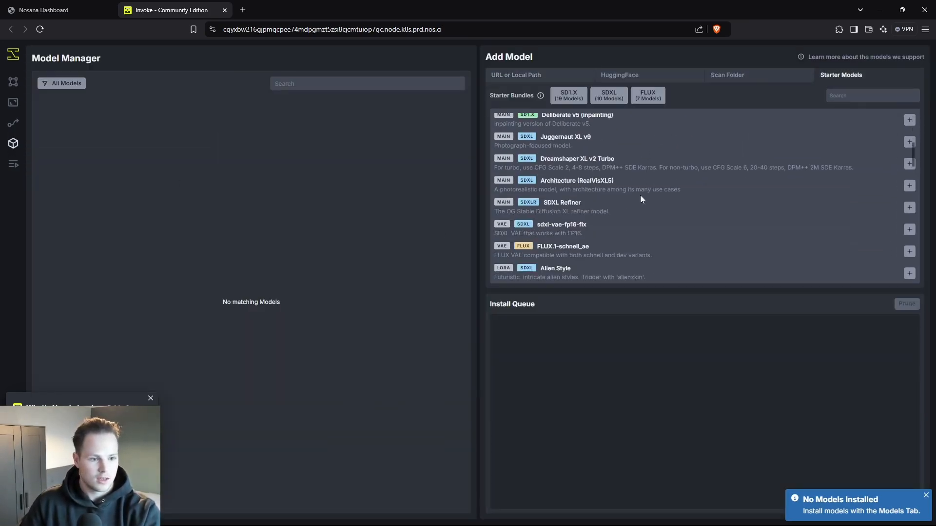
scroll(down, 3)
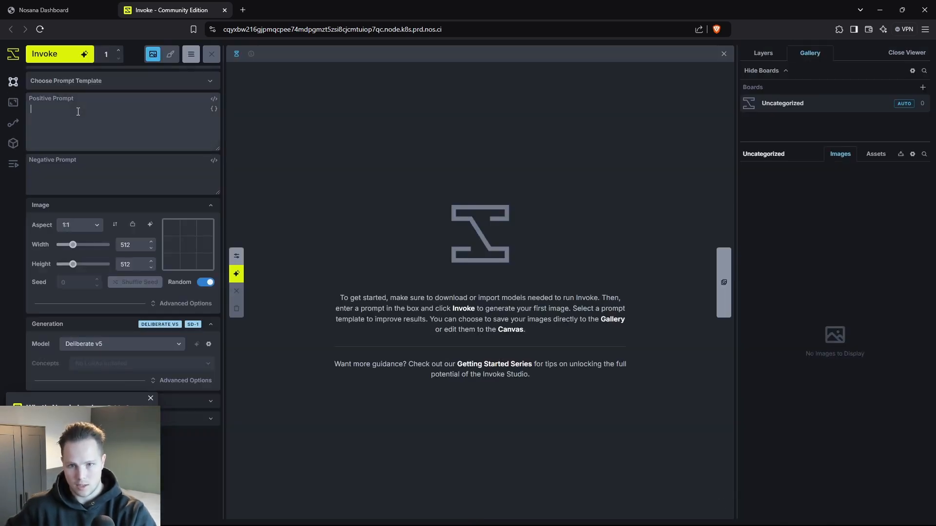
Step: Enter the positive prompt 'Bird in nature' and invoke generation of the bird image
text(Bird in nature)
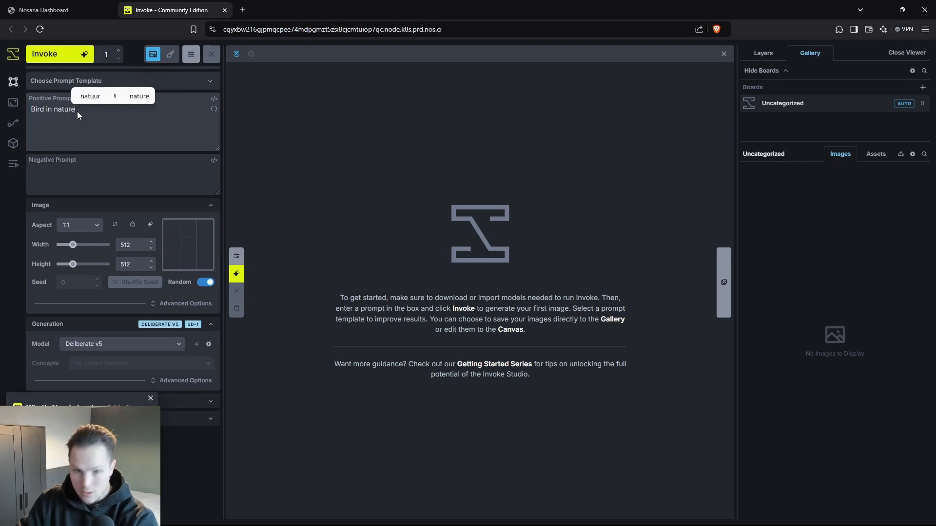
click(59, 53)
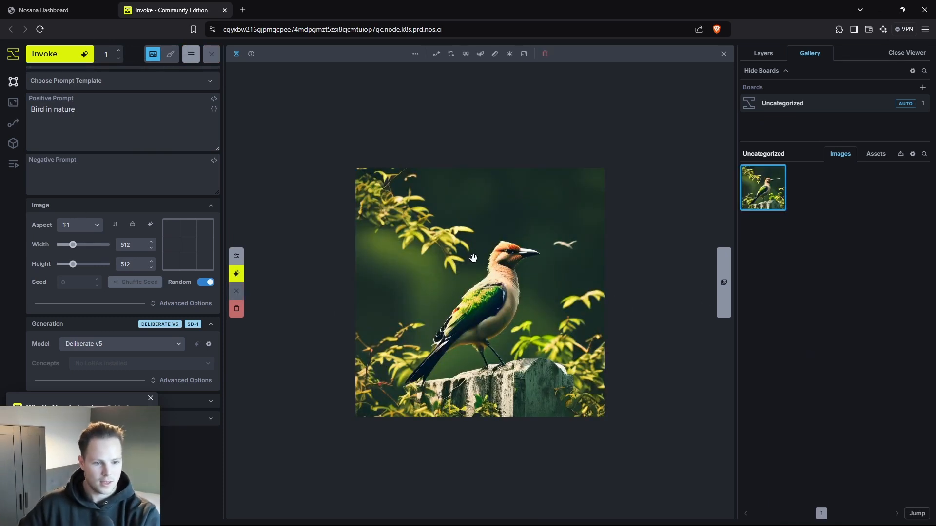
mouse_move(628, 281)
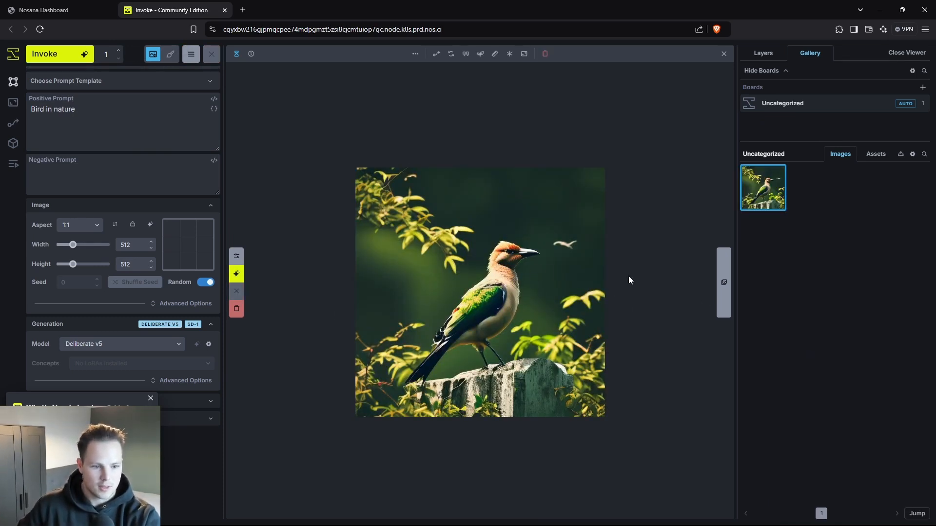